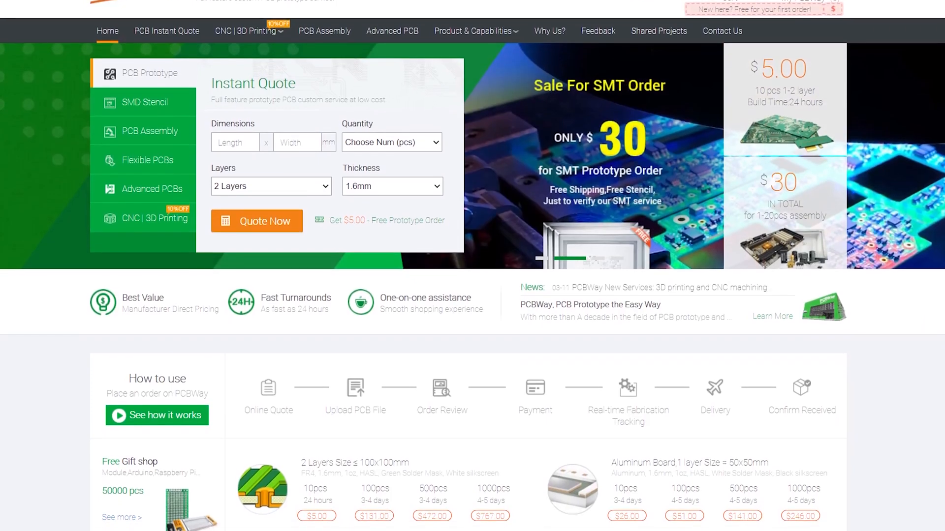
scroll(down, 3)
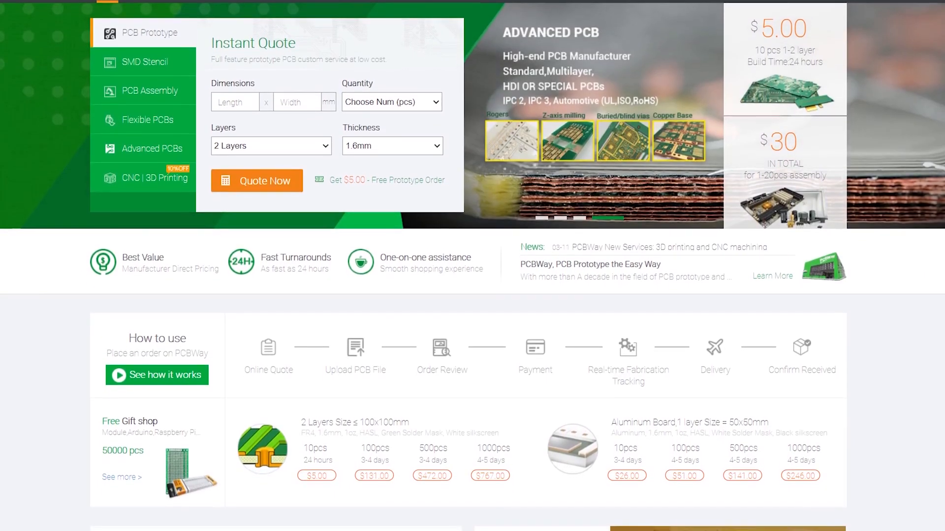
scroll(down, 3)
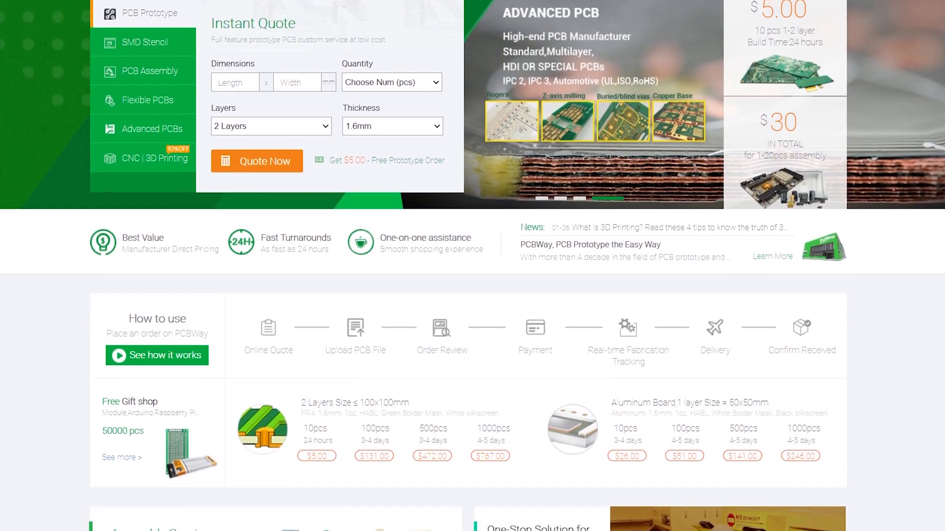
scroll(down, 3)
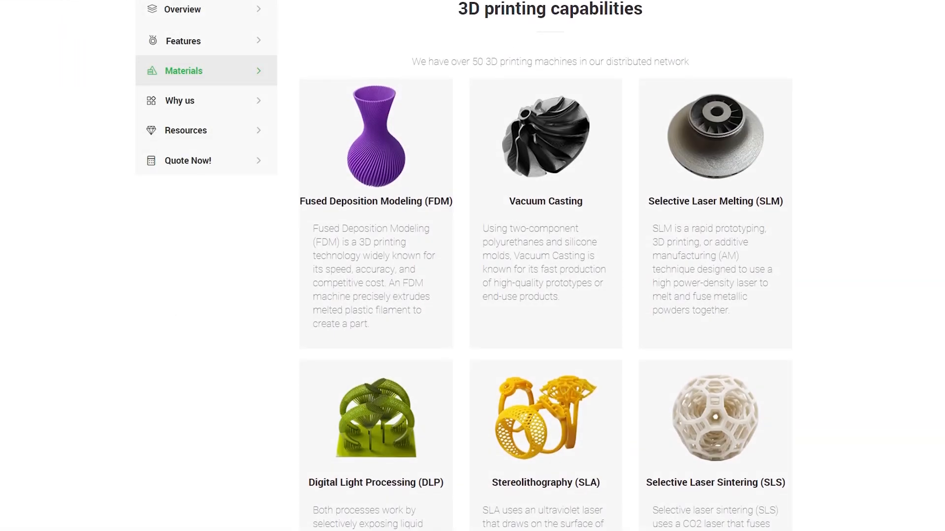
scroll(down, 3)
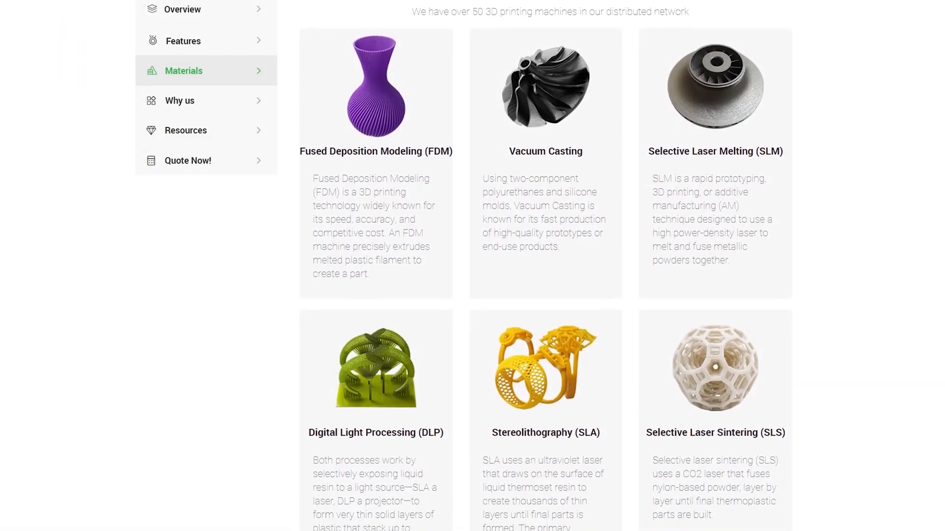
scroll(down, 3)
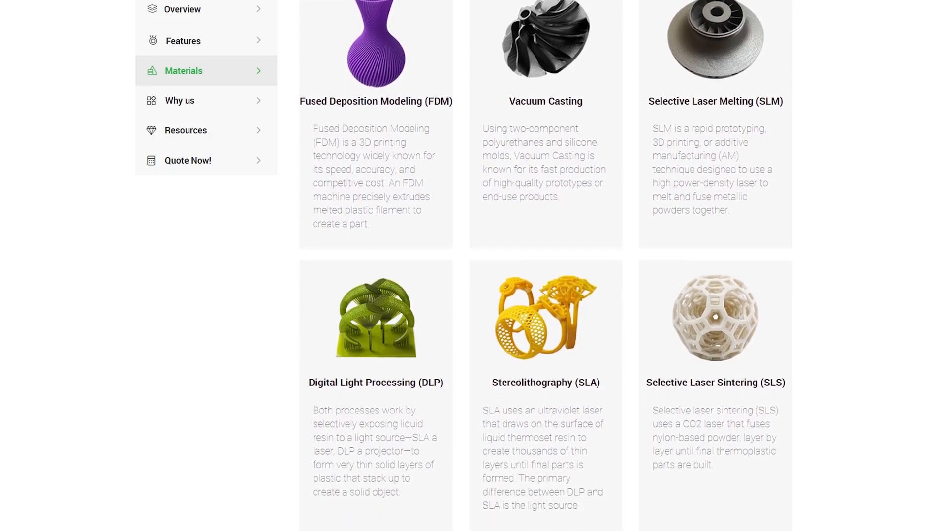